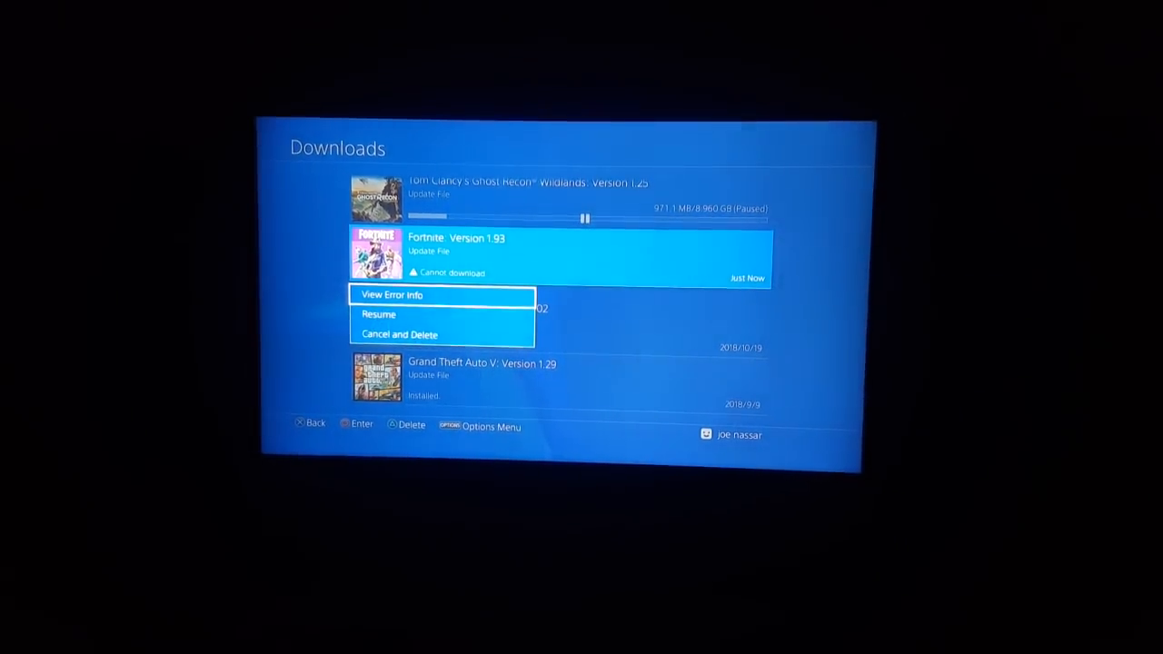
- Cancel and delete the stuck Fortnite version 1.93 update from Downloads
{"action": "left_click", "coordinate": [392, 294]}
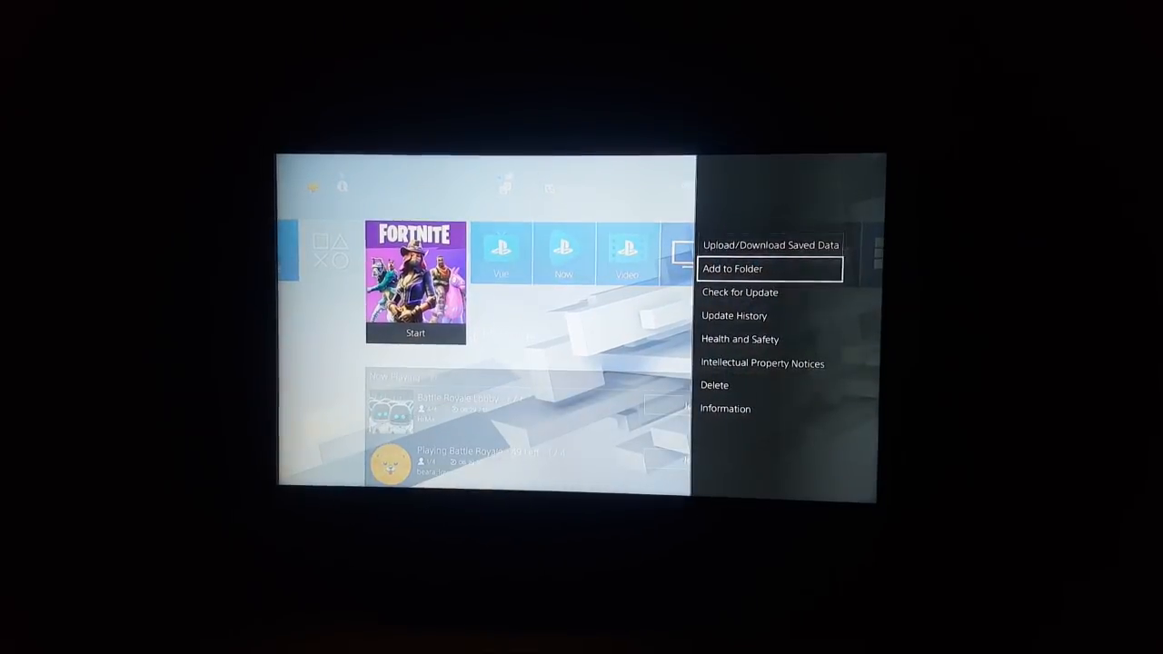
- Run Check for Update on Fortnite and acknowledge the update-available message
{"action": "left_click", "coordinate": [740, 292]}
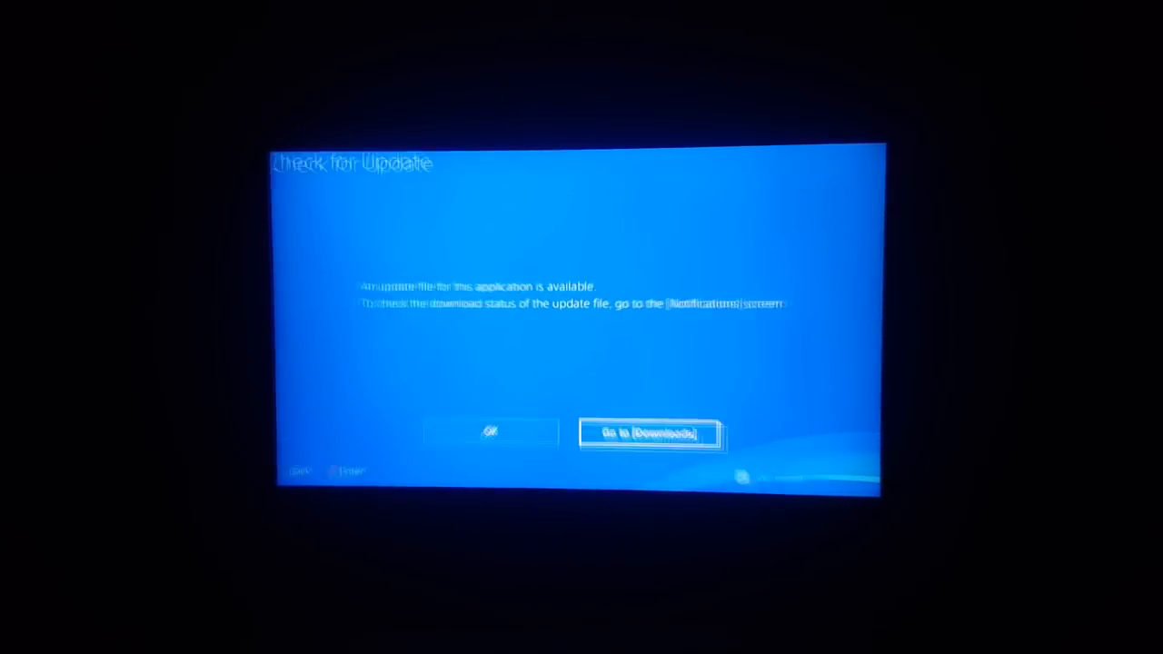
{"action": "left_click", "coordinate": [650, 432]}
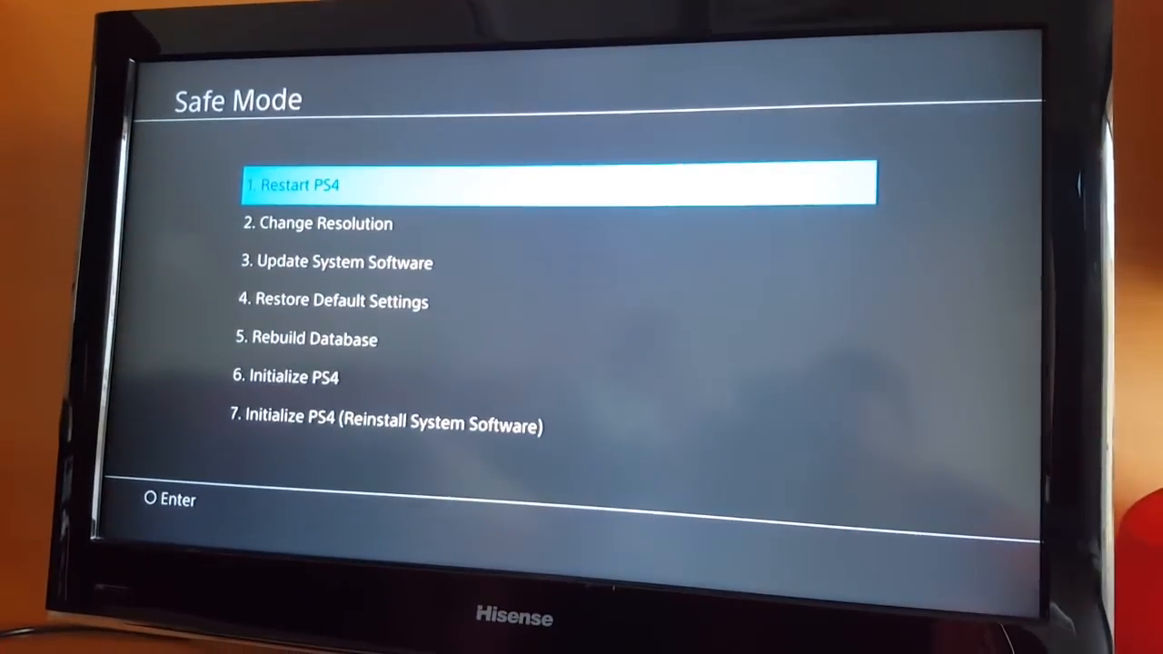
{"action": "key", "text": "down"}
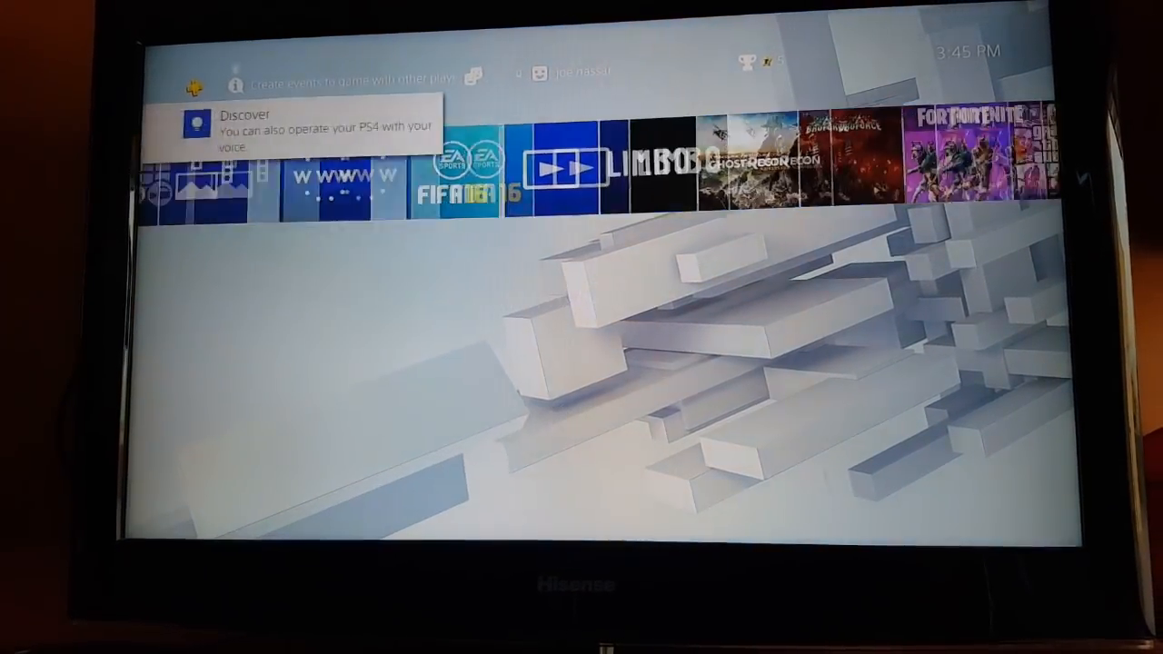
- Select Fortnite and go to Downloads to see version 1.93 preparing to download
{"action": "scroll", "scroll_direction": "right", "scroll_amount": 3}
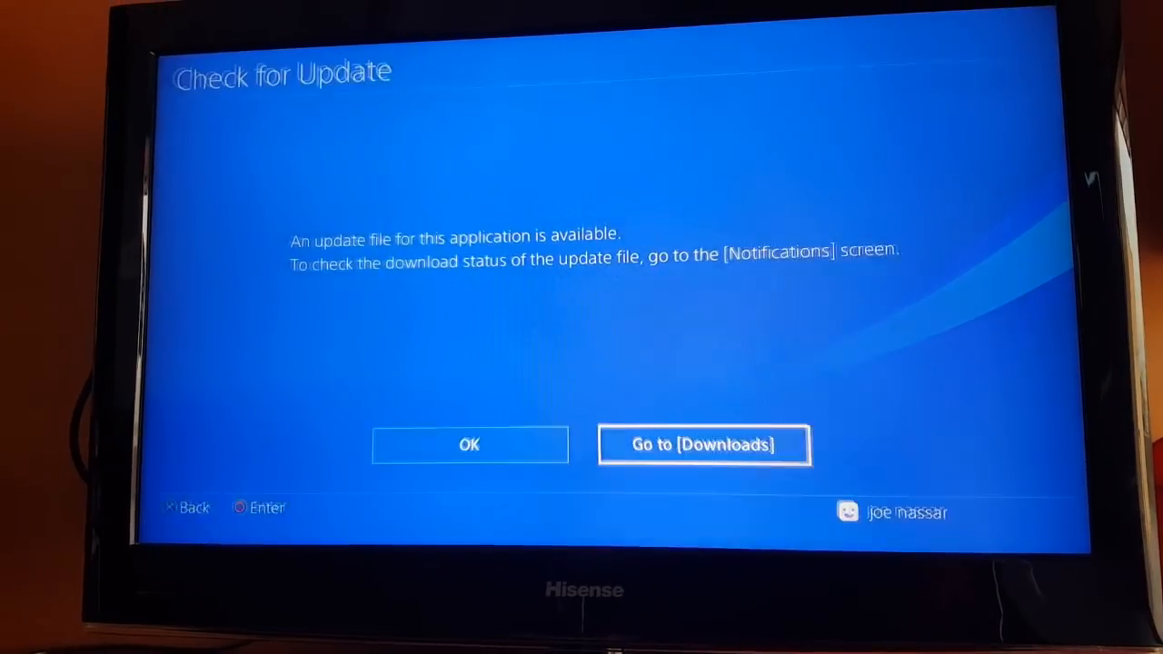
{"action": "left_click", "coordinate": [704, 445]}
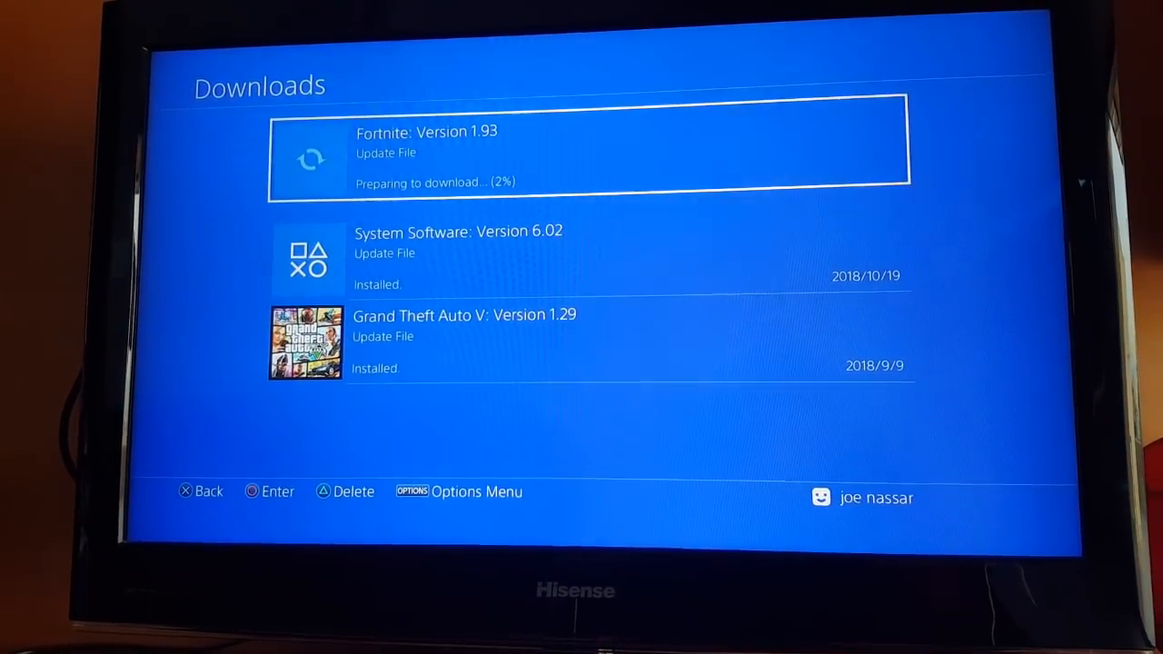